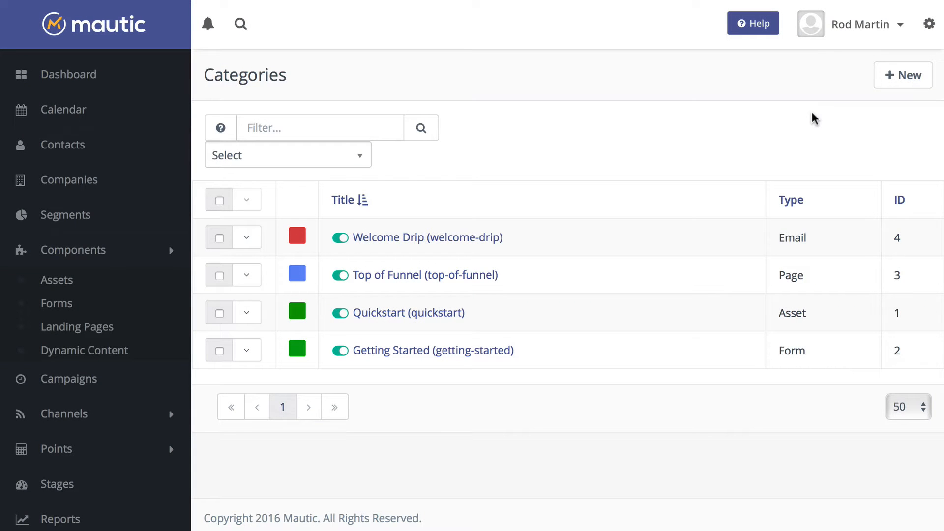
mouse_move(774, 136)
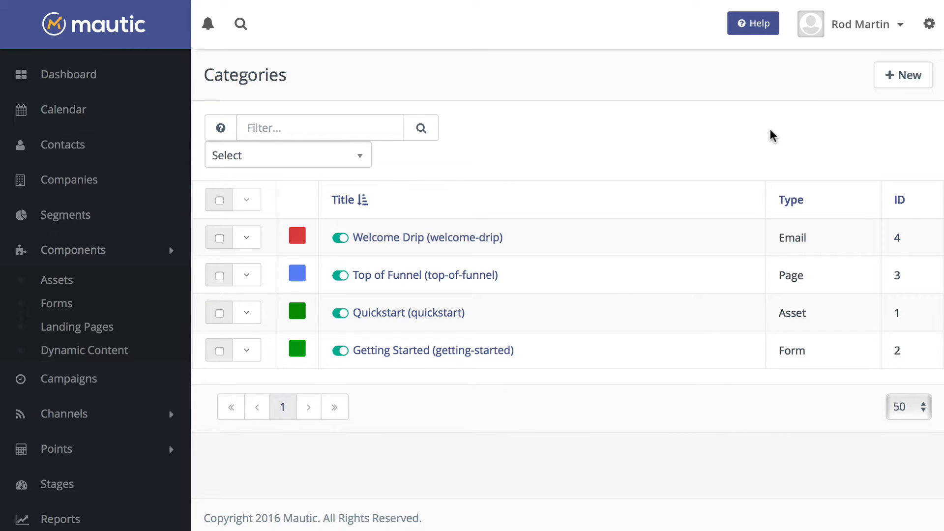
Open an empty New Category form with Global type and publishing on
click(902, 74)
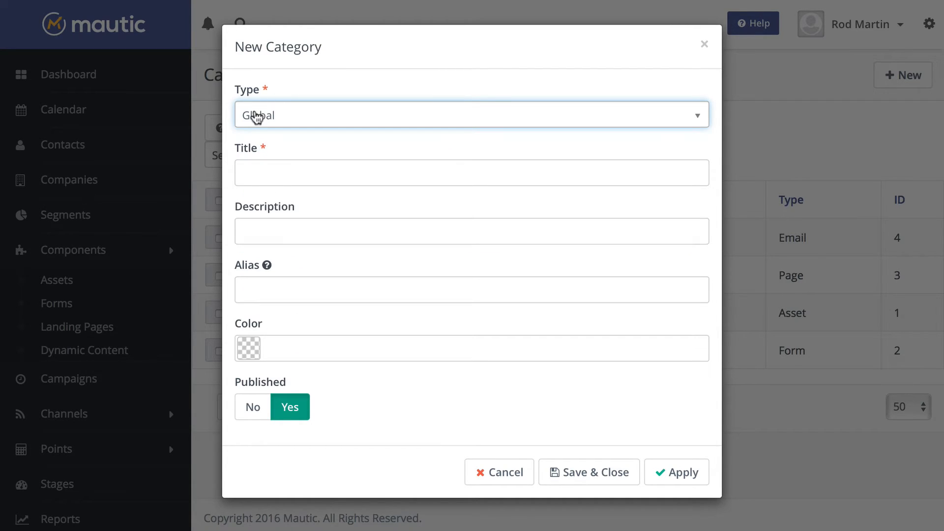
mouse_move(265, 160)
text(this is)
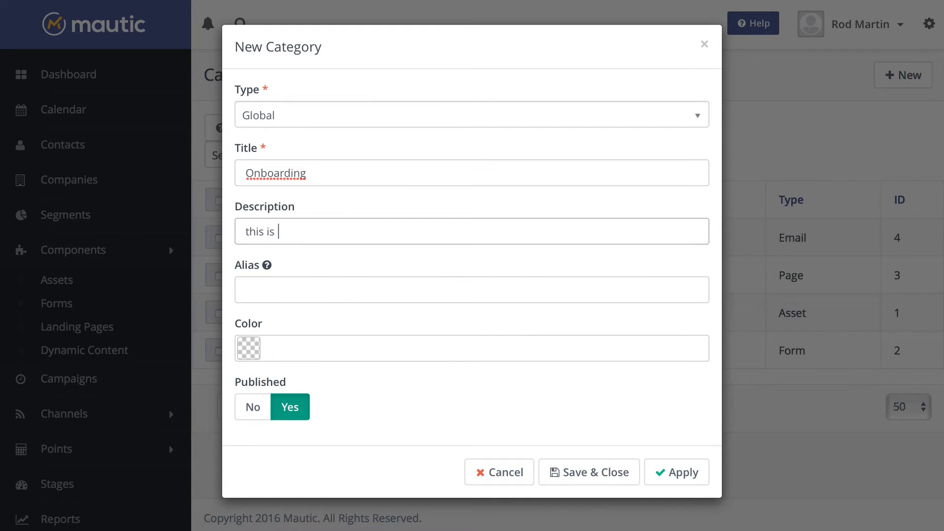
Describe it as 'for all the things I create to onboard a new client', color it blue, save
text(for all the things I create to onboard a new client)
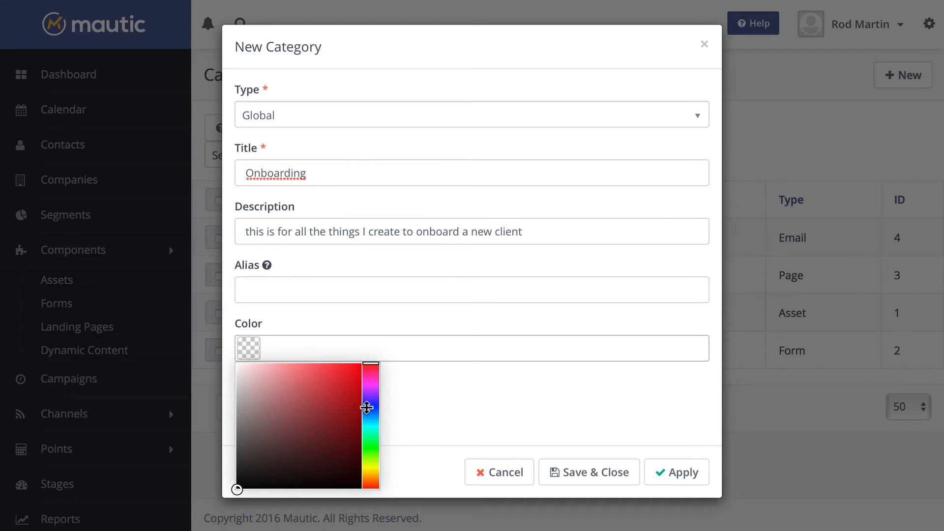
click(373, 405)
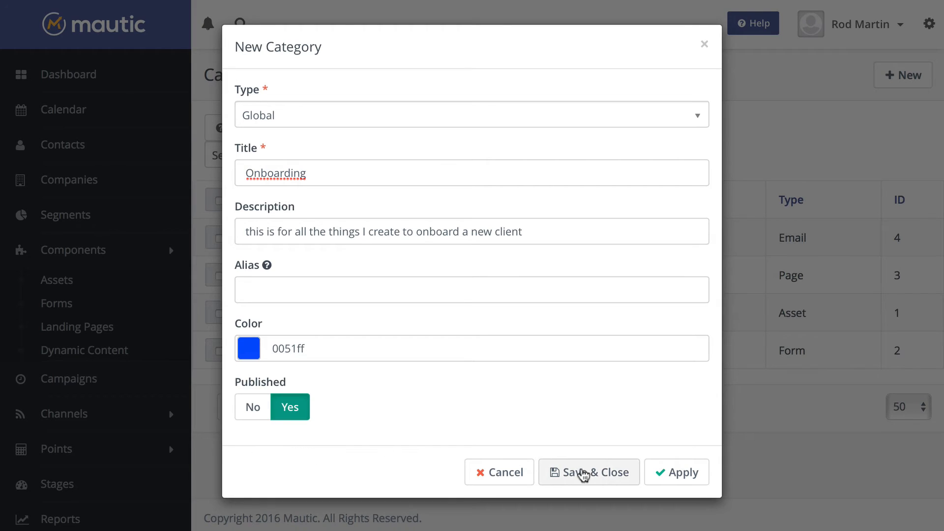
click(589, 472)
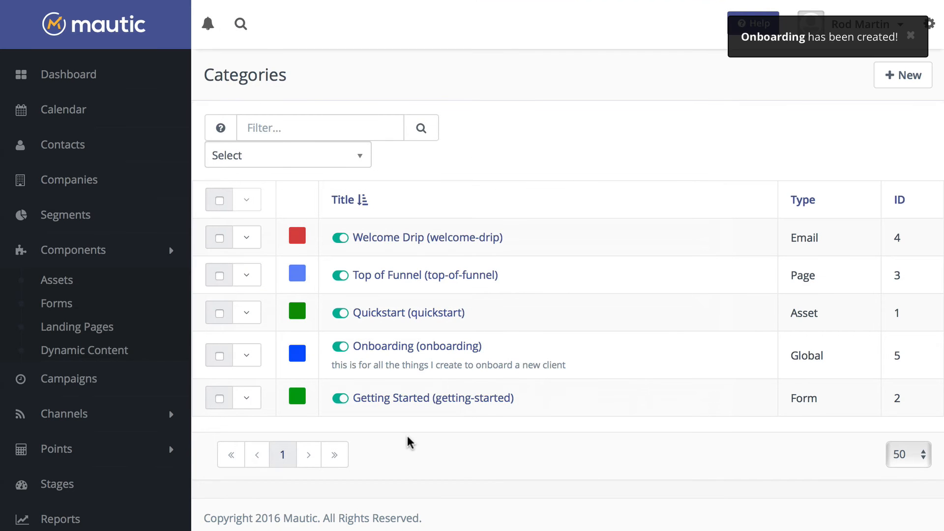
mouse_move(794, 234)
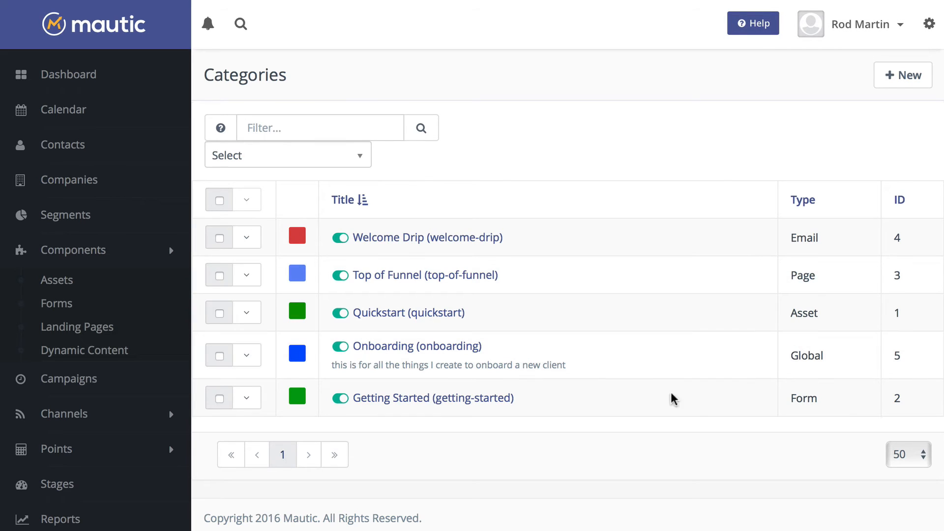
mouse_move(459, 359)
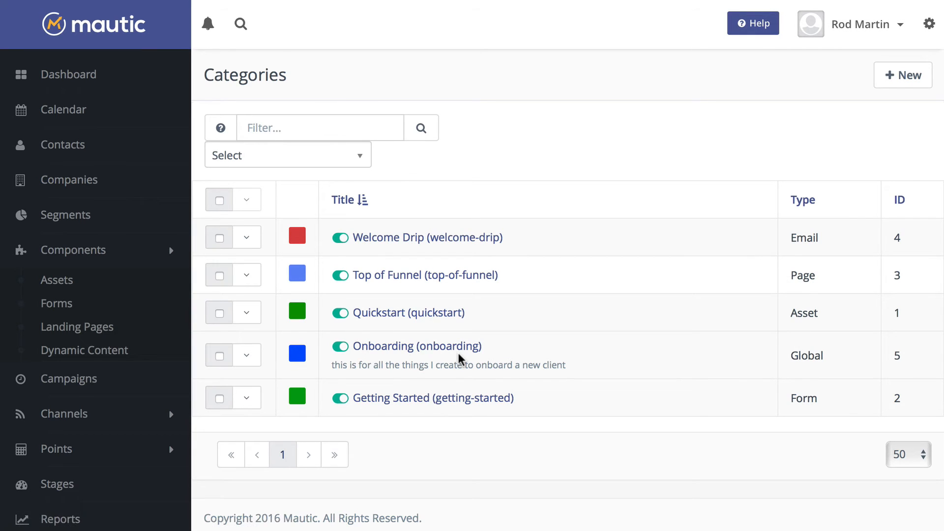
click(57, 279)
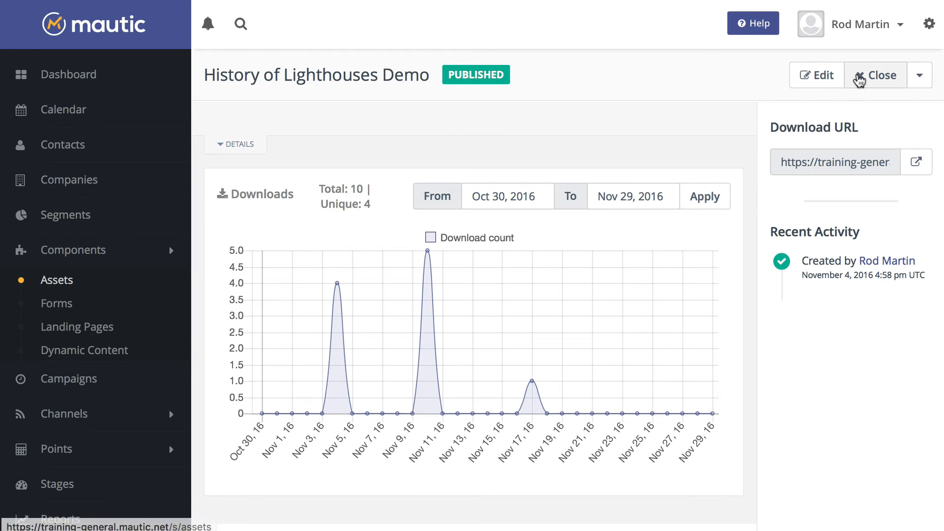
Change the History of Lighthouses Demo asset's category to Onboarding and save it
click(817, 75)
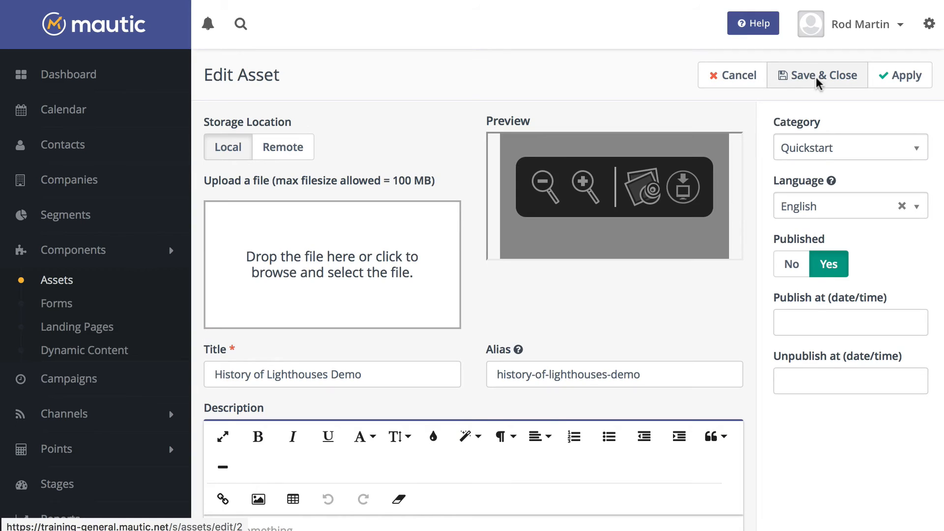
click(849, 148)
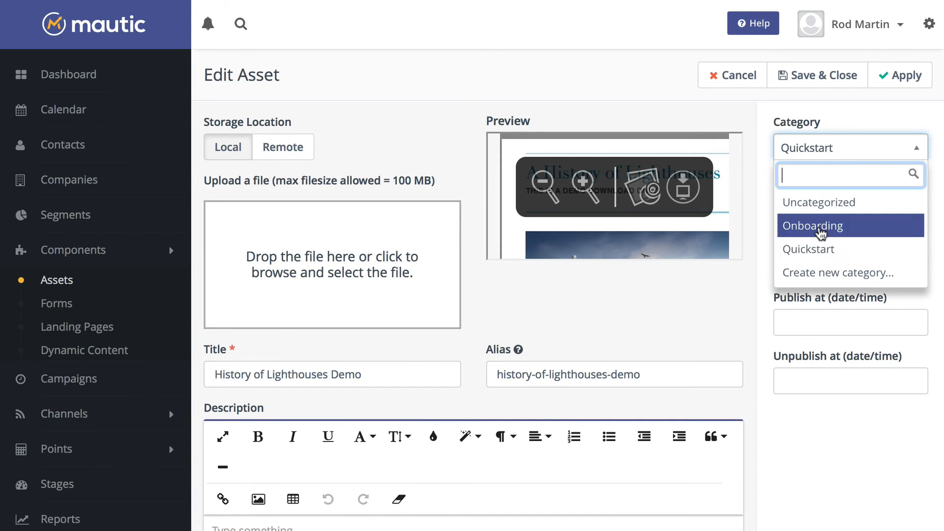
click(813, 225)
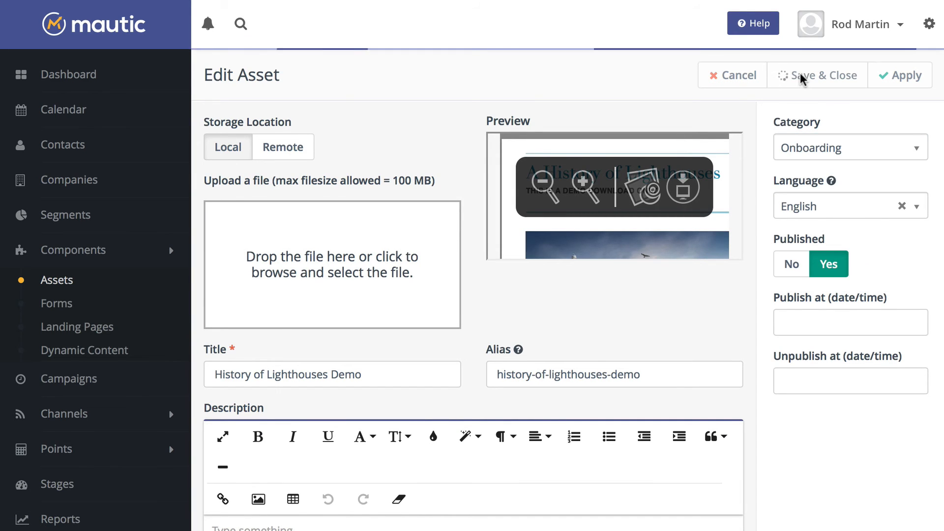
click(817, 75)
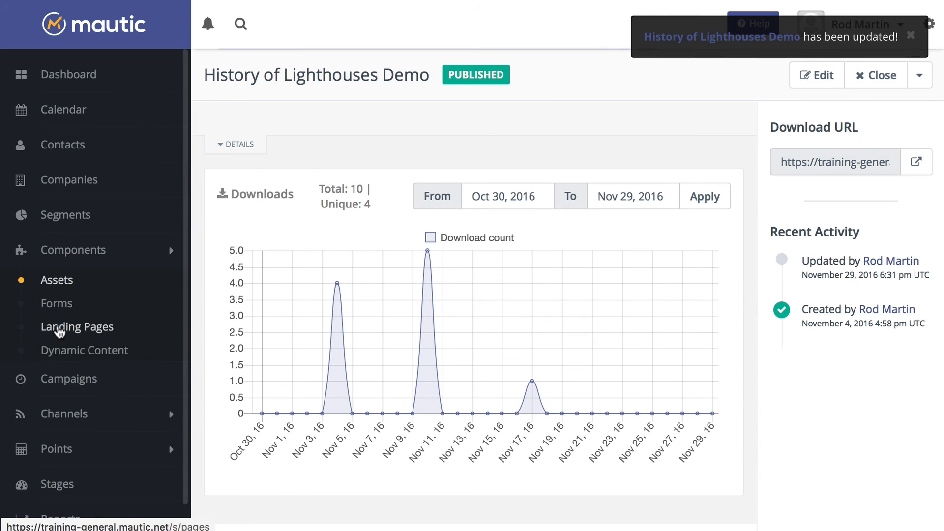
Set the Follow Up Page landing page's category to Onboarding, then return to the assets list
click(77, 326)
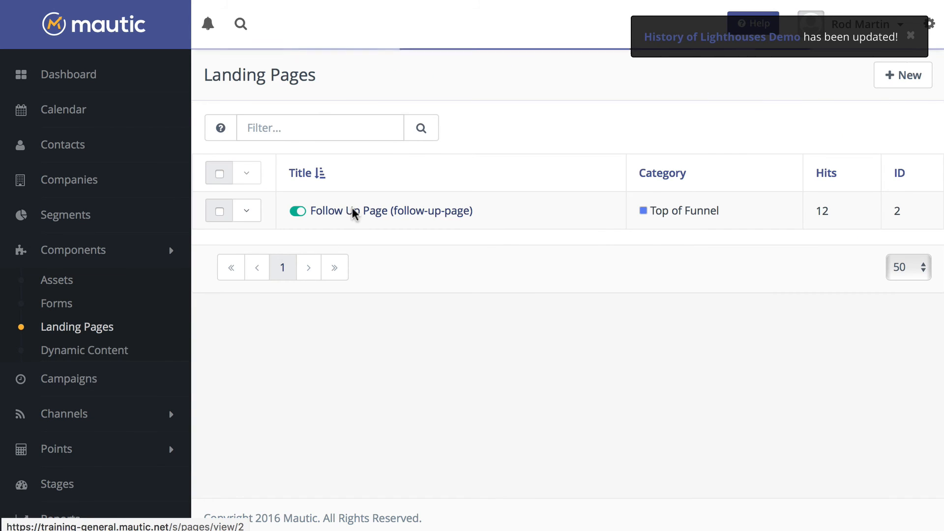
click(381, 211)
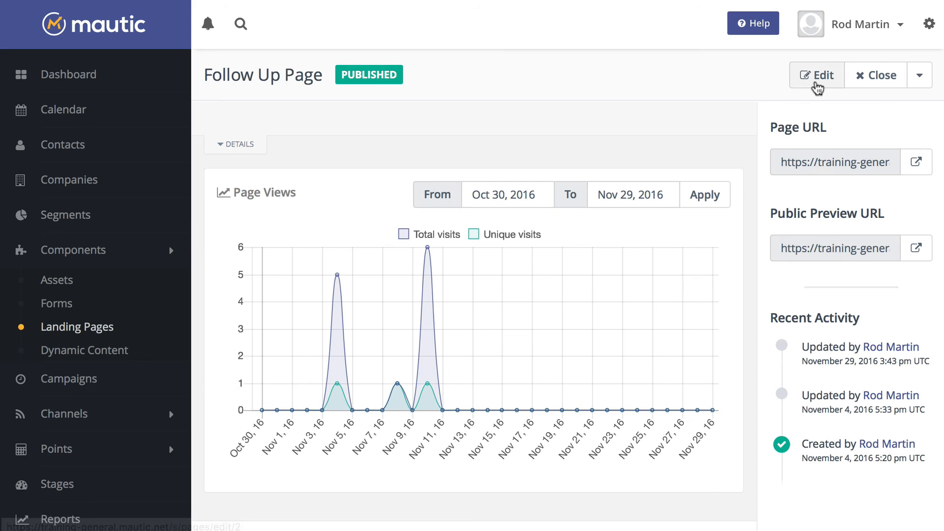
click(816, 74)
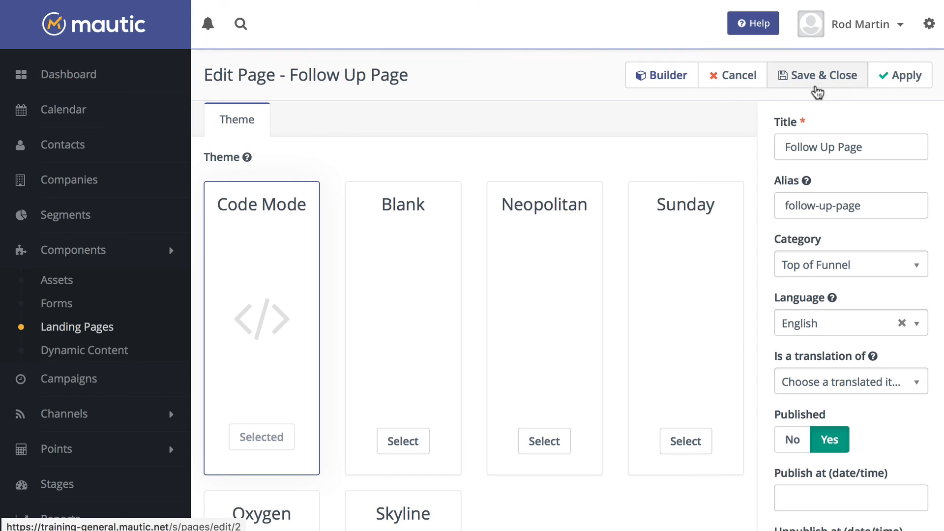
click(850, 264)
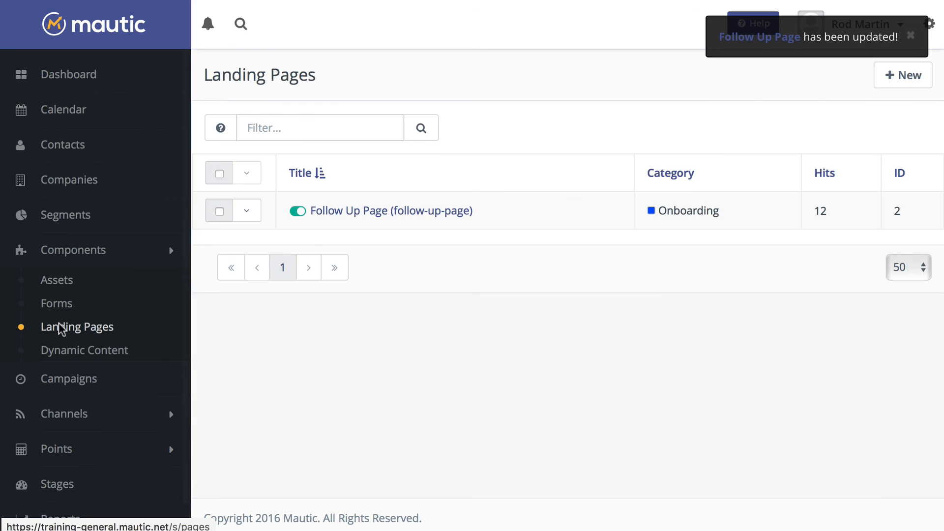
click(57, 279)
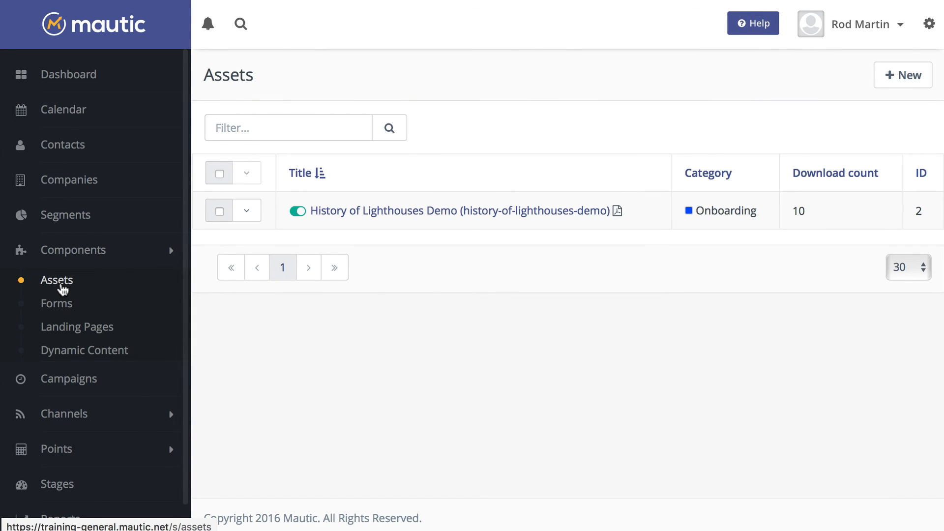
mouse_move(374, 264)
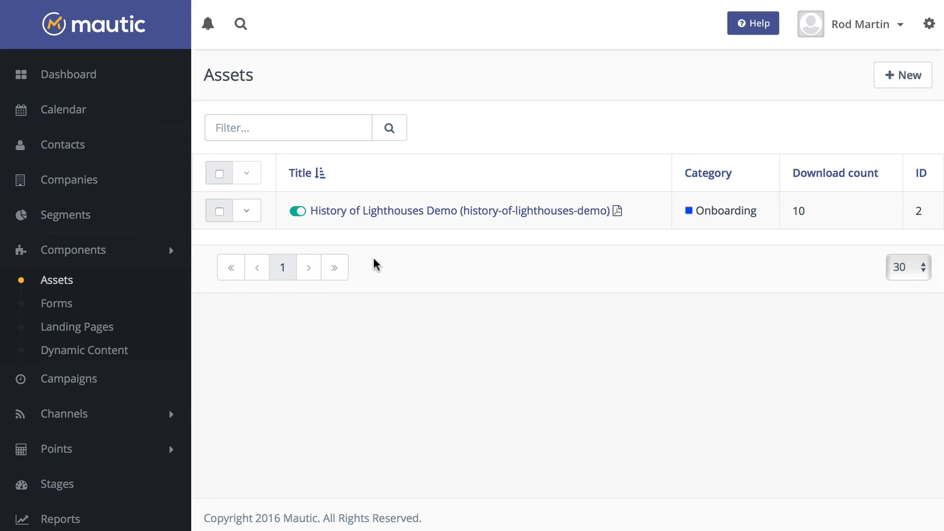
mouse_move(308, 266)
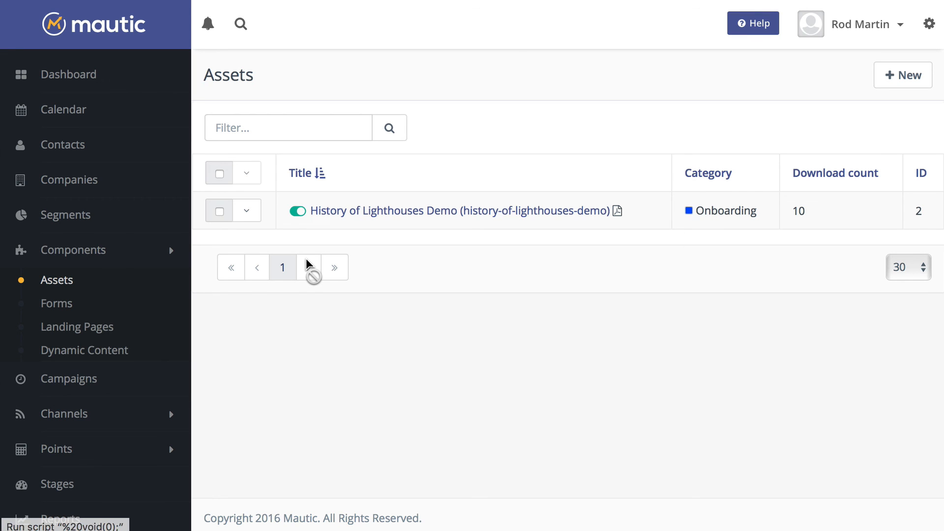